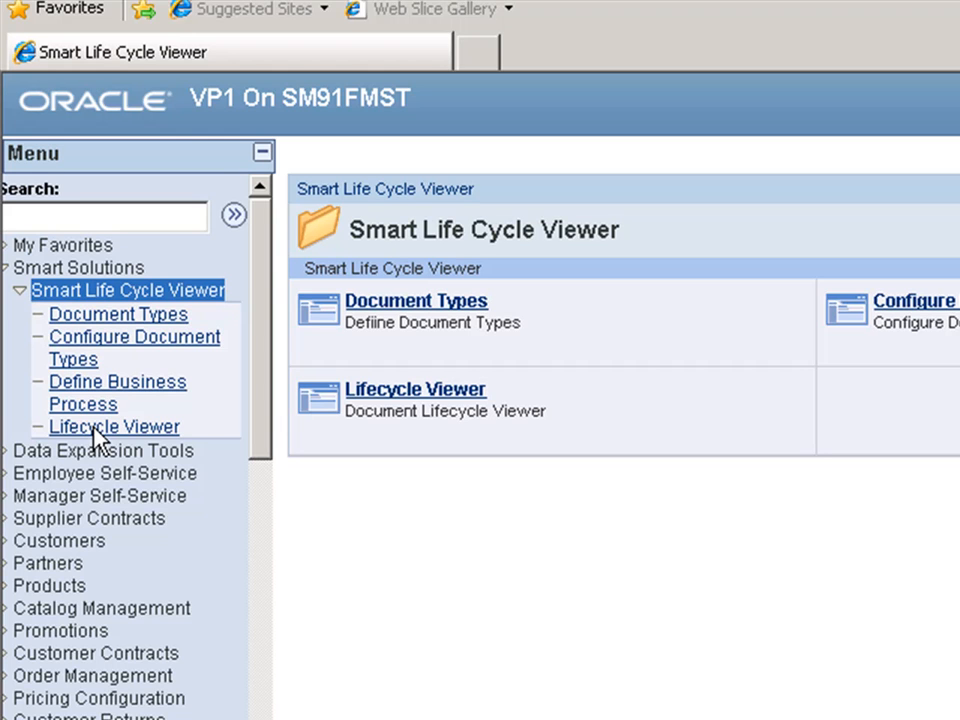
Open the Document Life Cycle search page from the Smart Life Cycle Viewer menu.
click(114, 426)
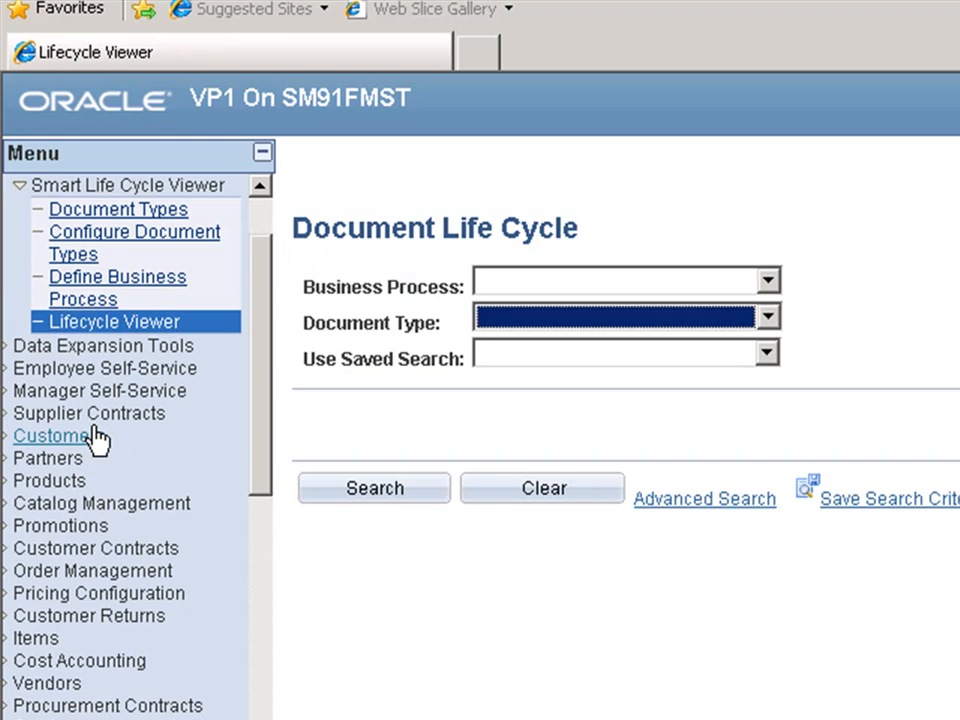
mouse_move(768, 288)
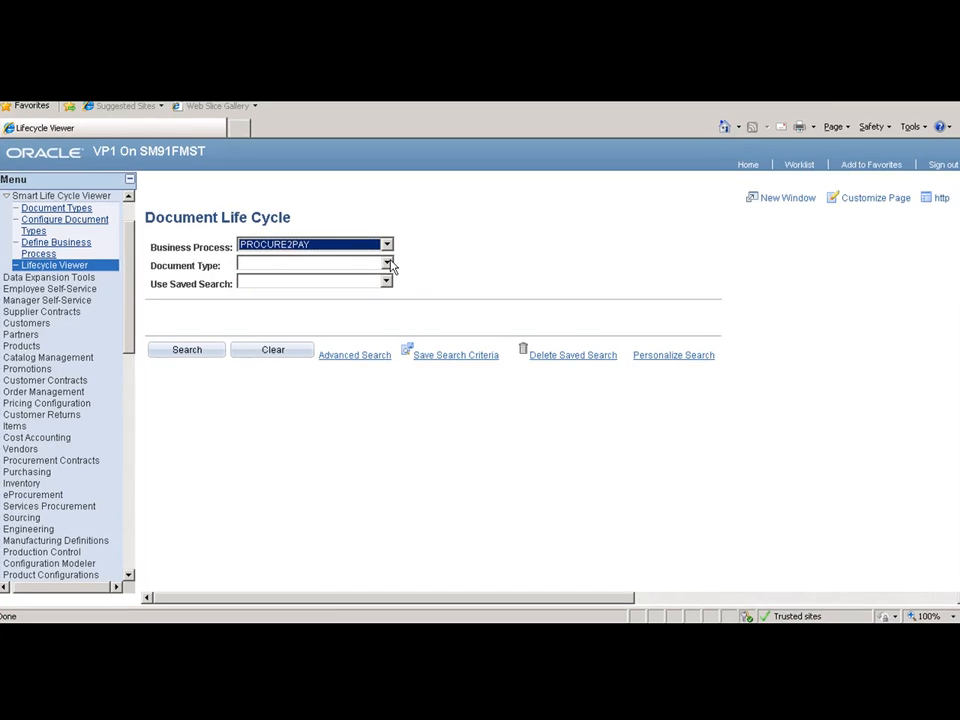
click(386, 264)
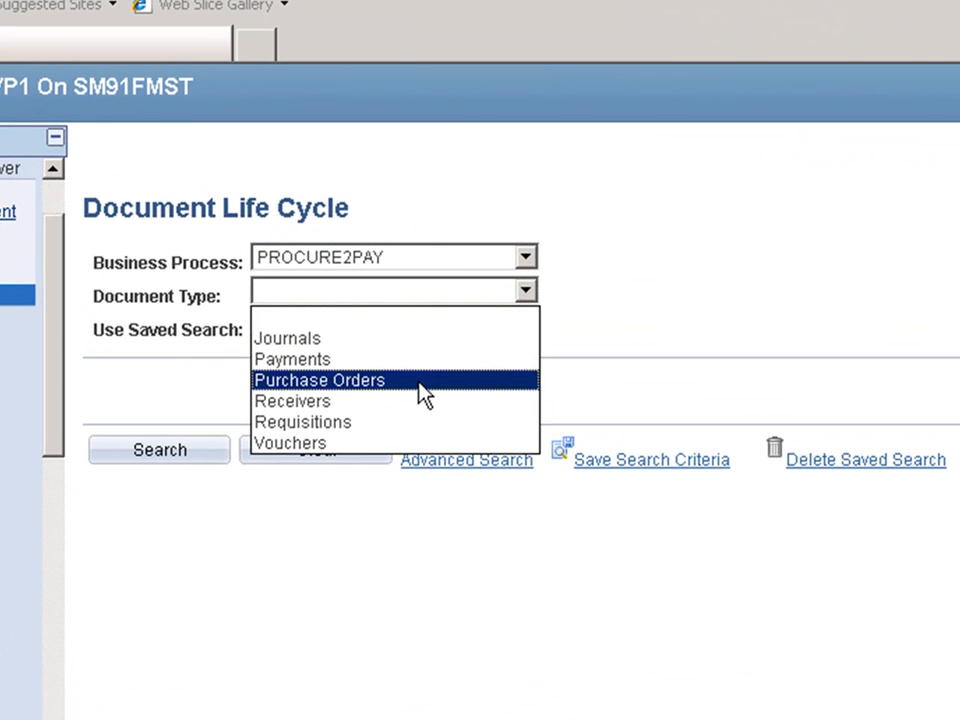
click(320, 380)
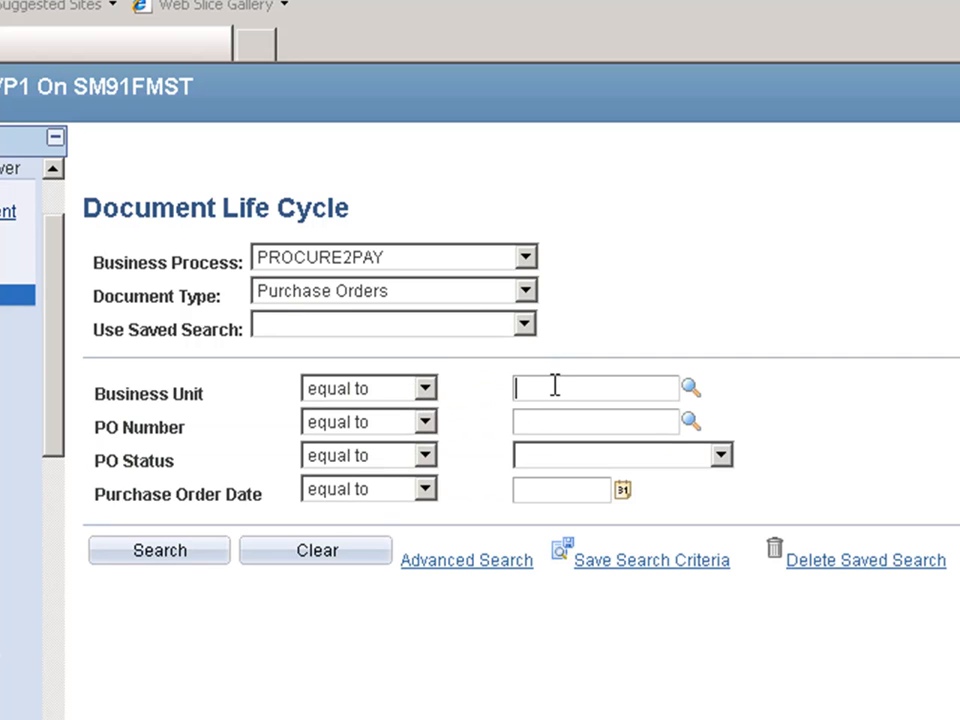
text(US0)
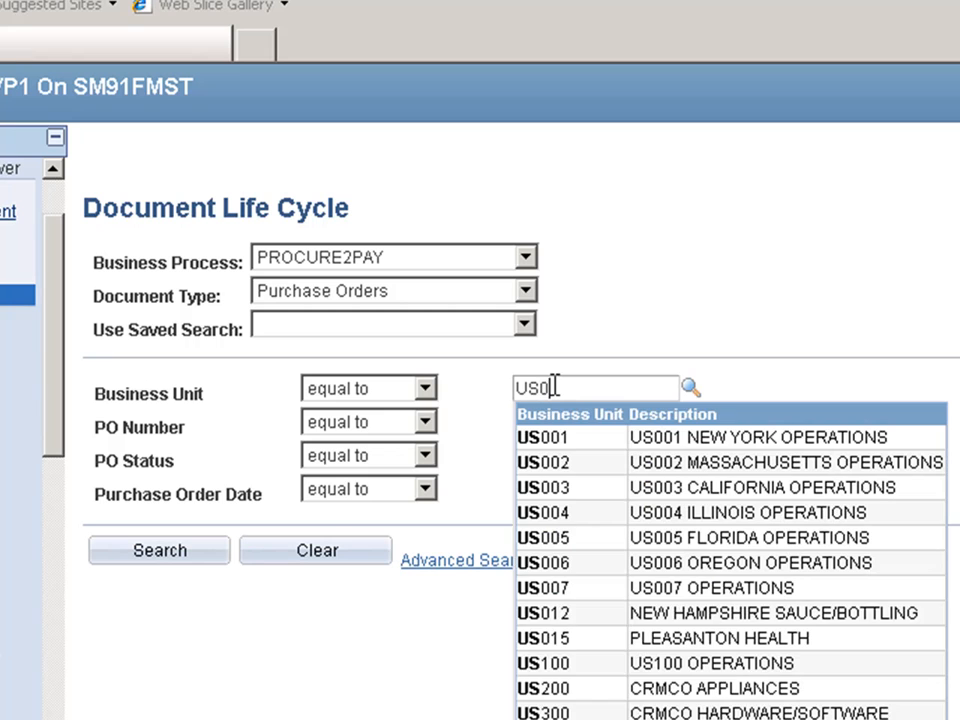
text(01)
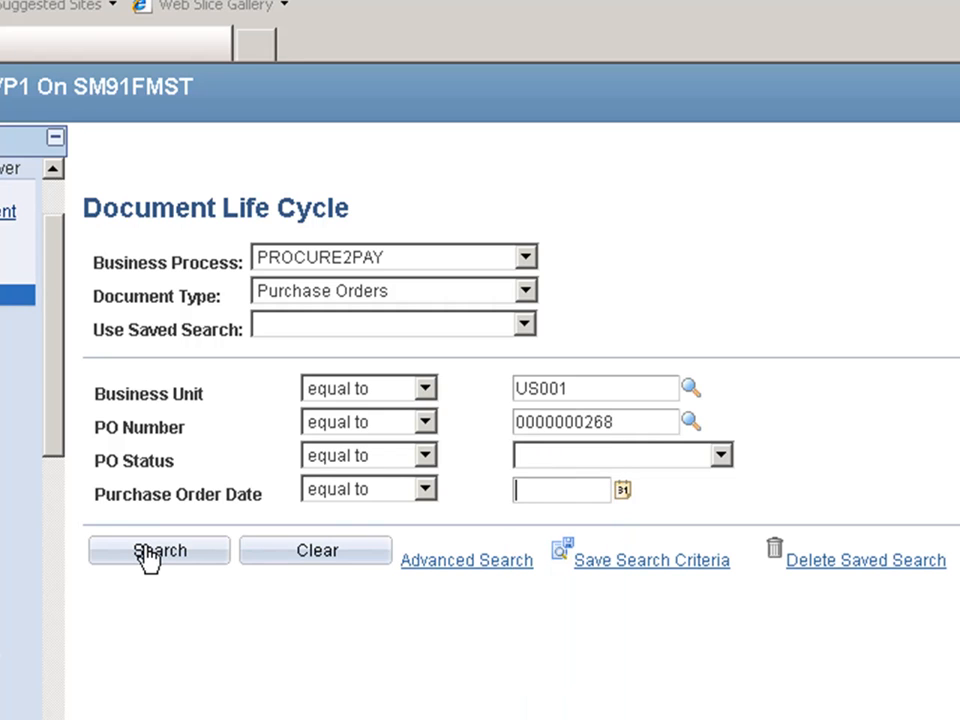
click(158, 550)
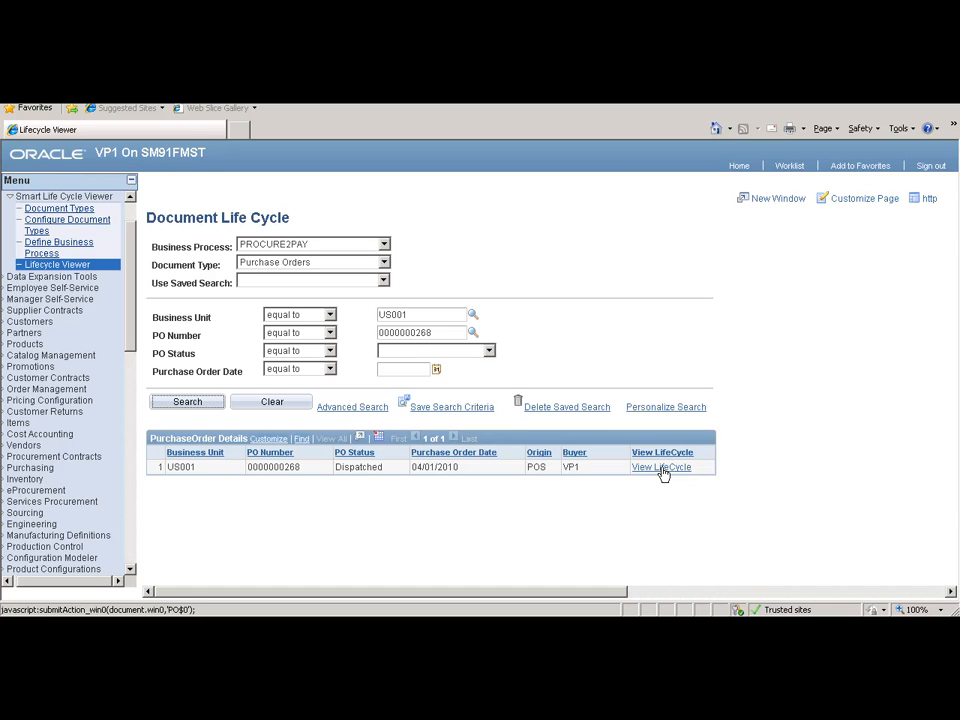
Show purchase order 268's lifecycle diagram with requisitions, receivers, vouchers, payments and journals.
click(660, 468)
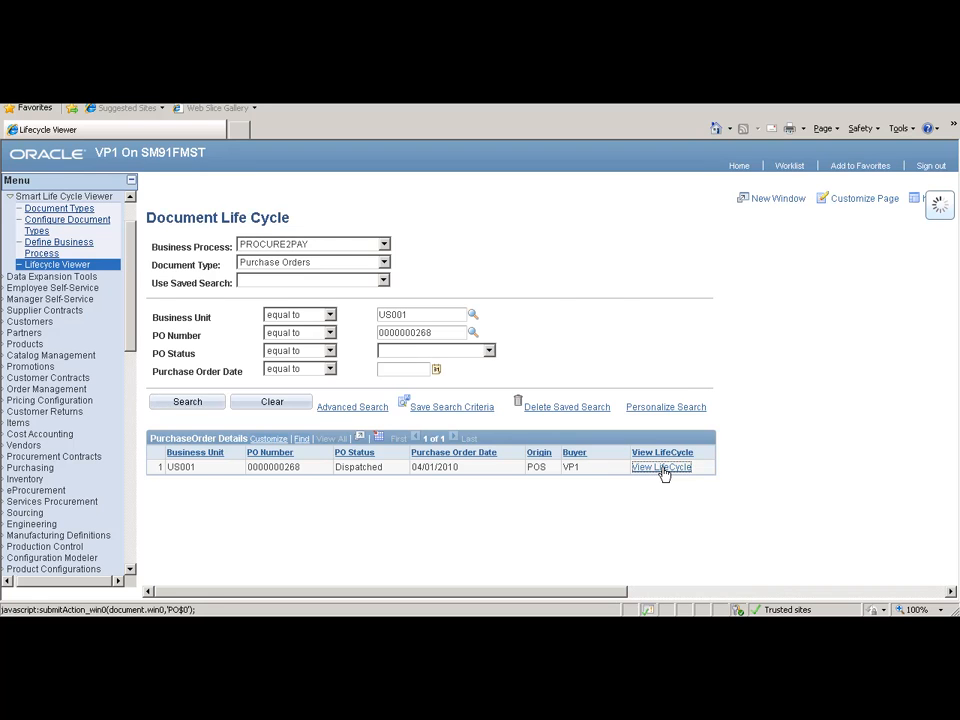
click(662, 468)
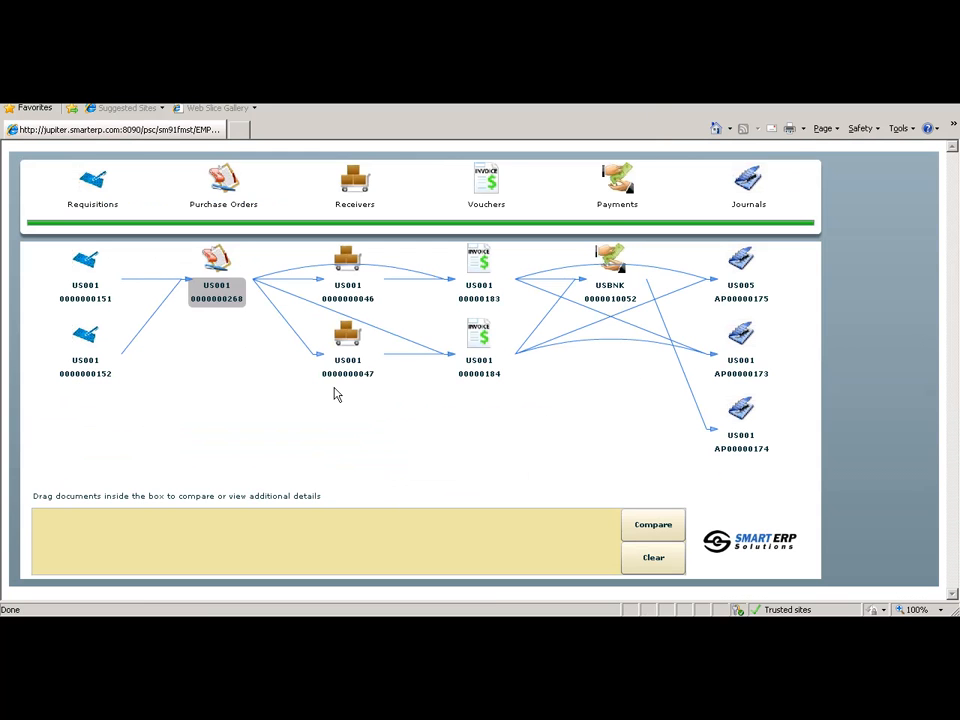
mouse_move(216, 260)
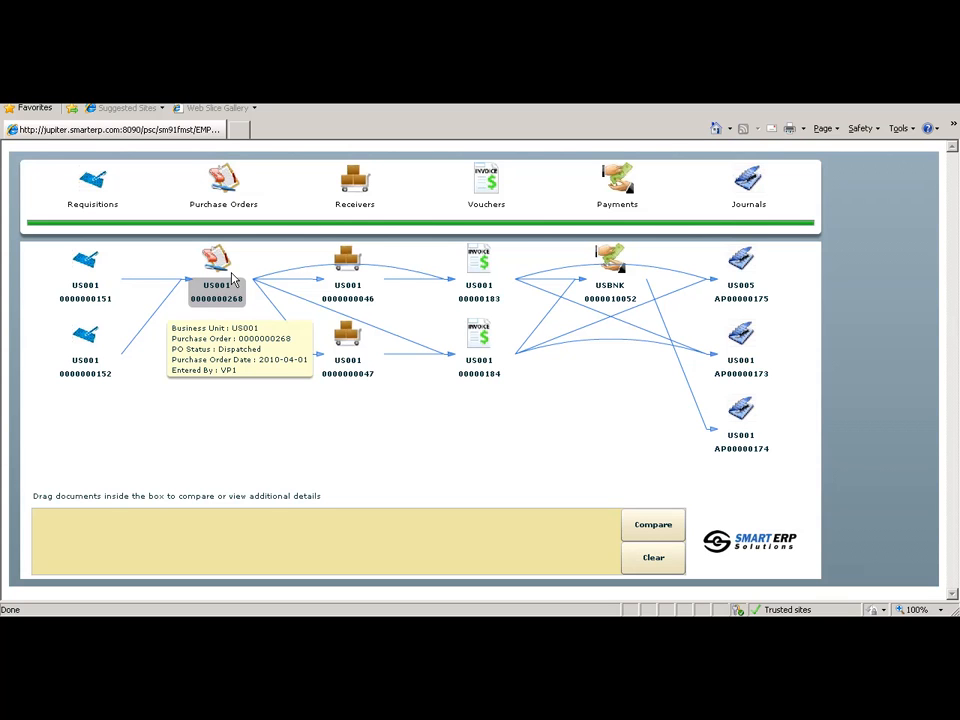
mouse_move(348, 262)
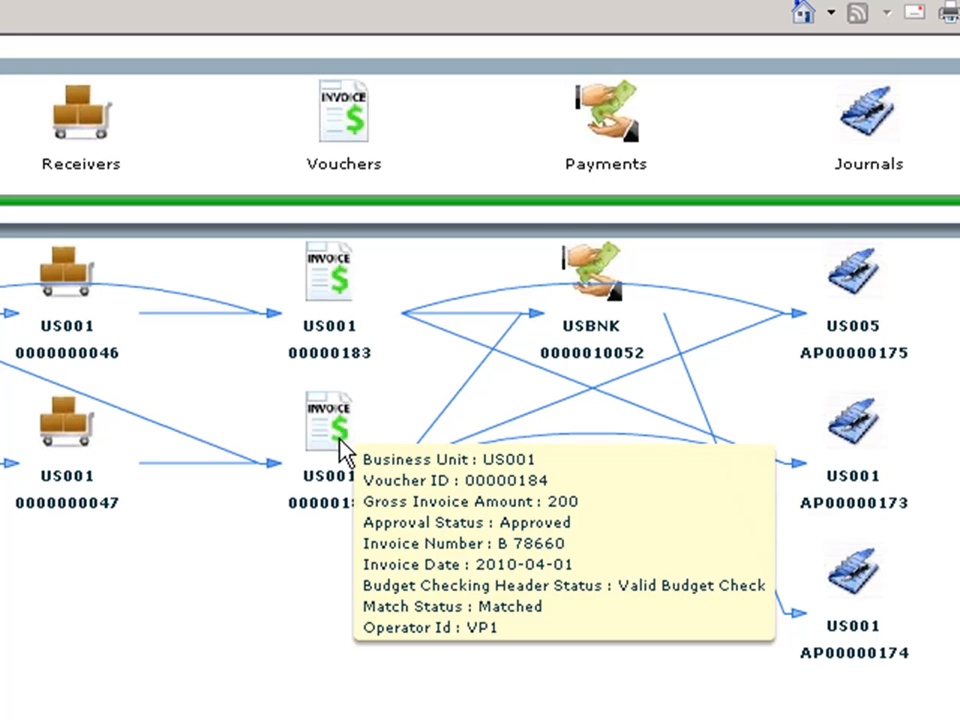
mouse_move(856, 276)
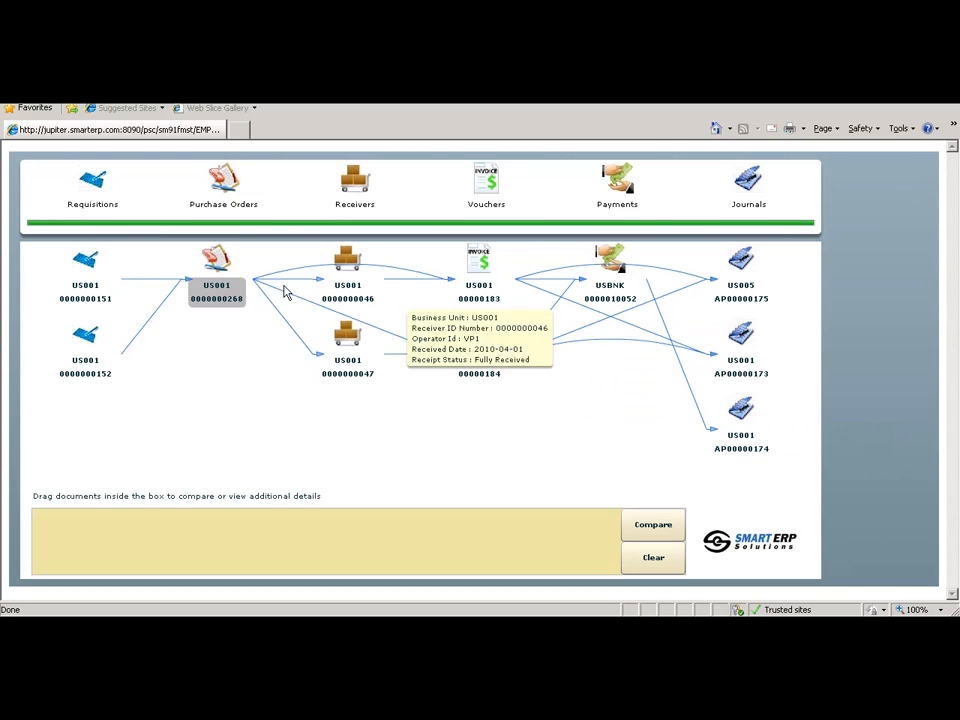
mouse_move(478, 264)
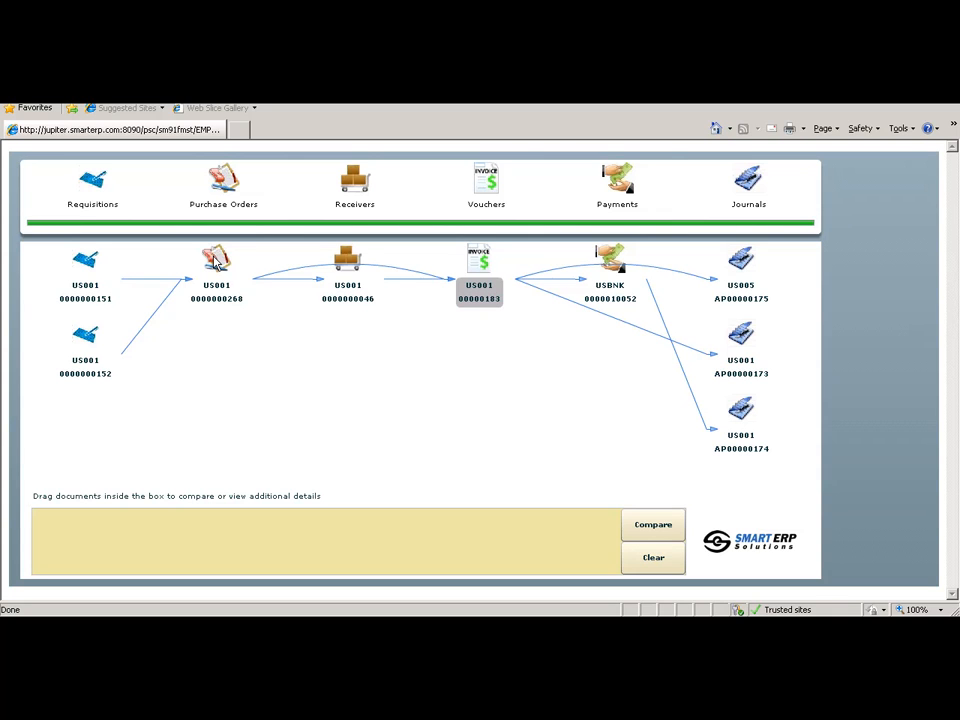
mouse_move(216, 258)
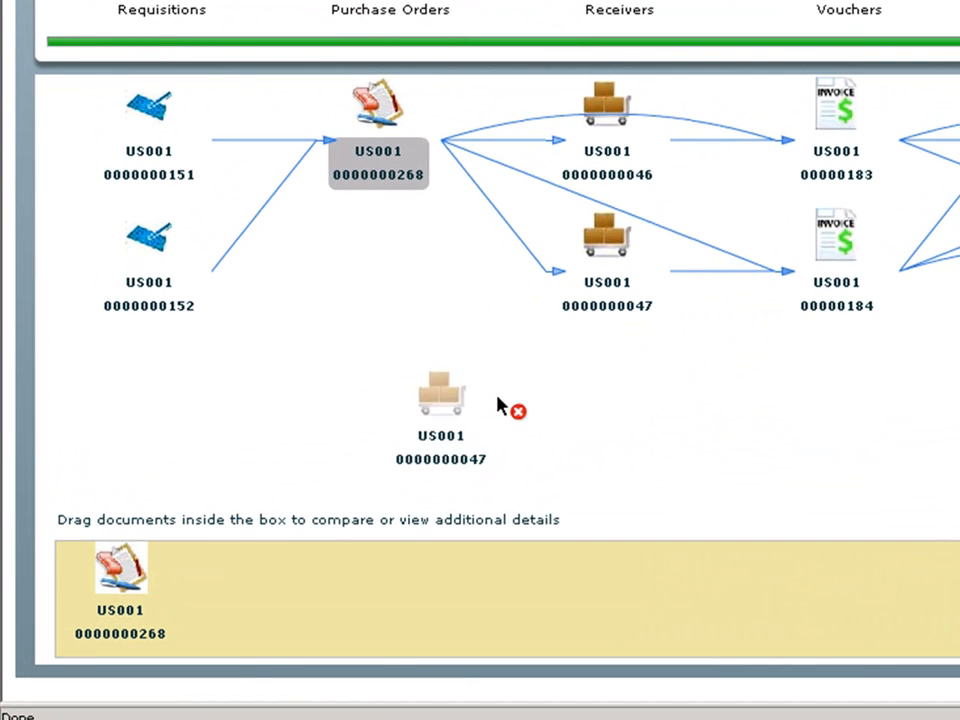
drag(440, 400, 262, 568)
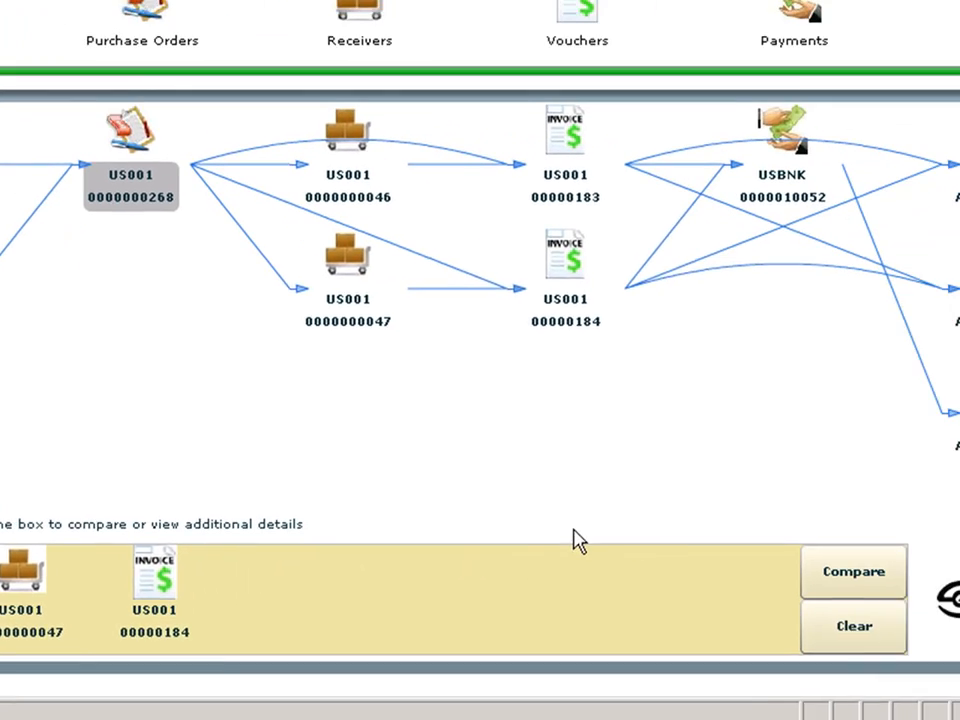
click(852, 572)
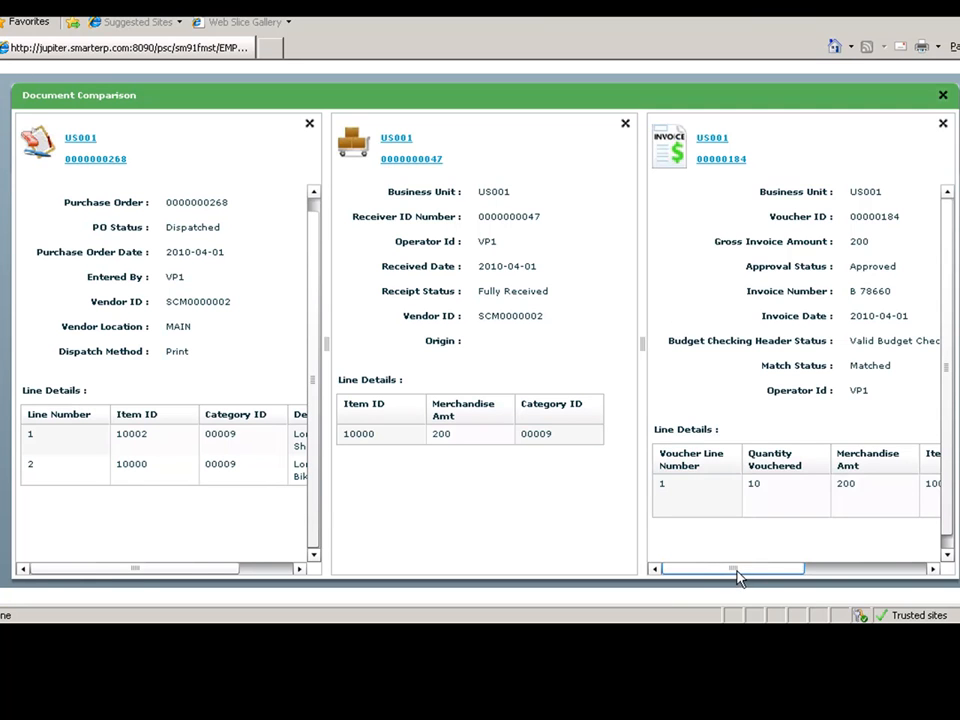
drag(736, 568, 856, 568)
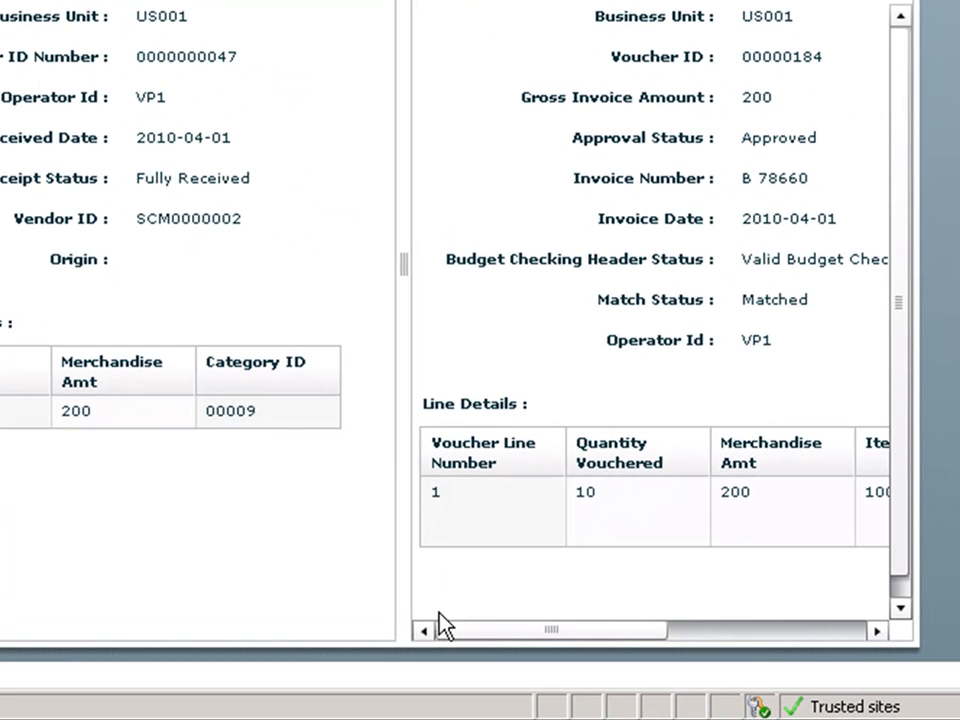
mouse_move(448, 610)
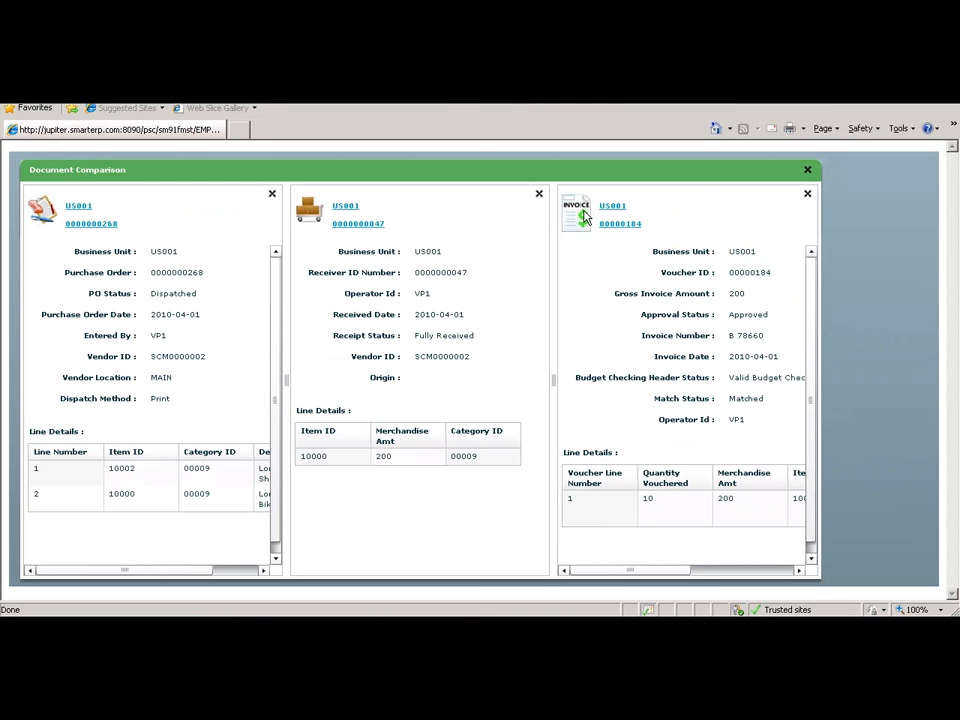
Close the Document Comparison window to return to the lifecycle diagram.
click(808, 168)
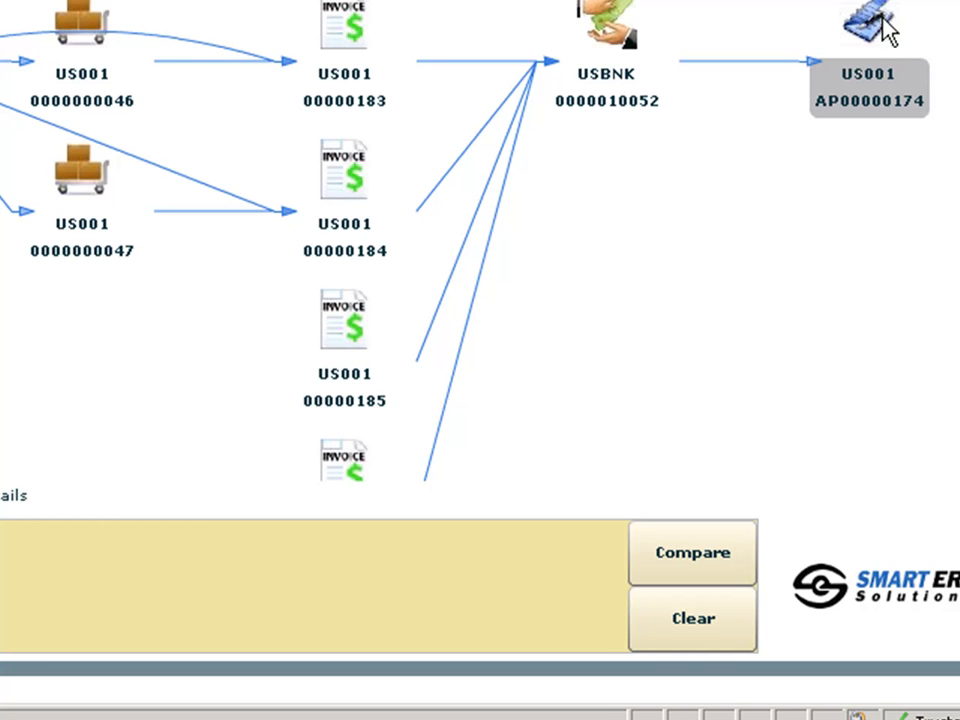
mouse_move(424, 70)
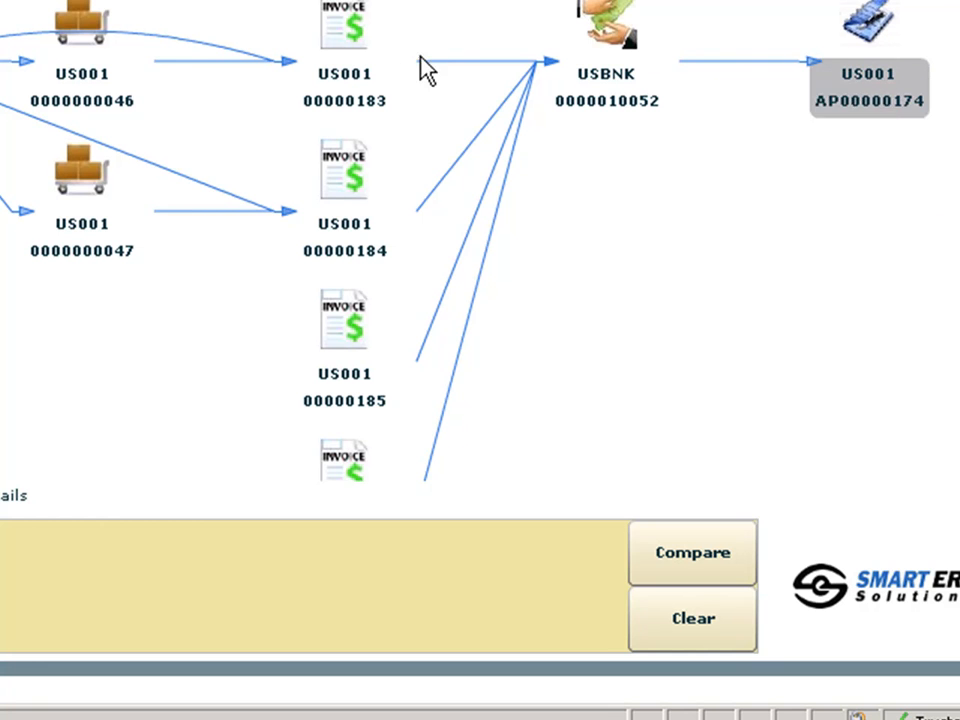